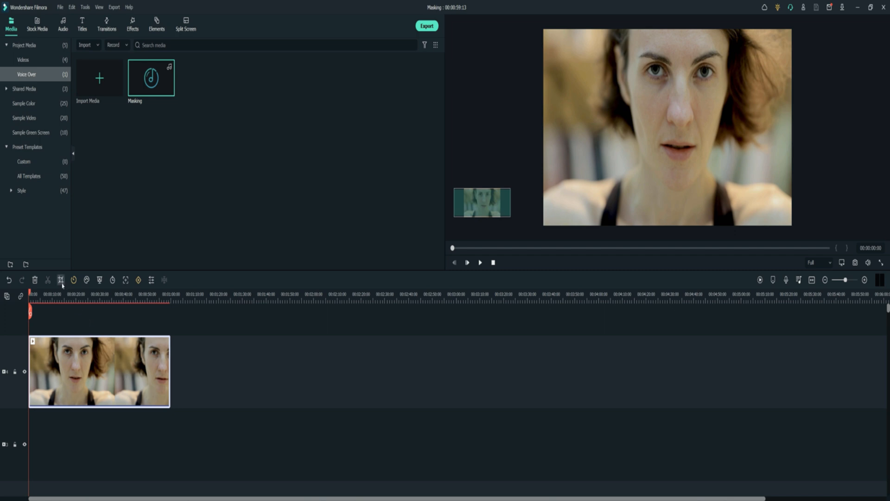
- Bring up the Crop and Zoom window for the timeline clip of the woman
click(61, 279)
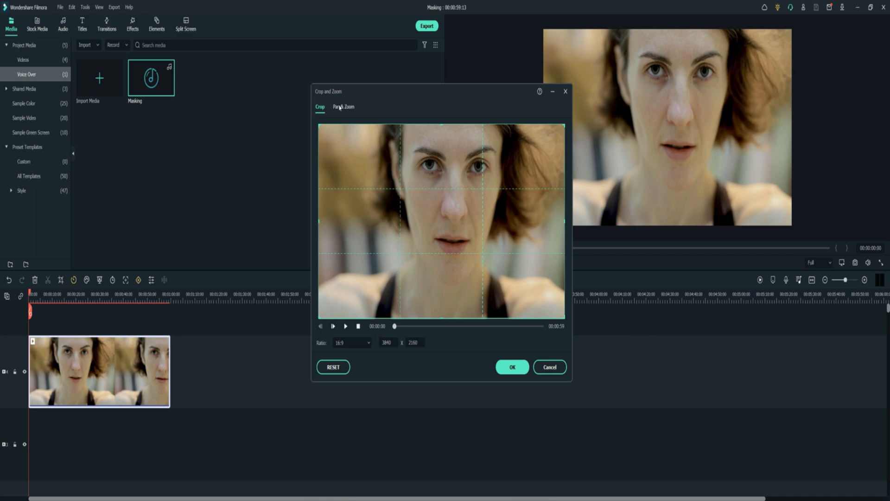
- In Pan & Zoom, shrink the End frame and place it tightly over the woman's eye
click(343, 106)
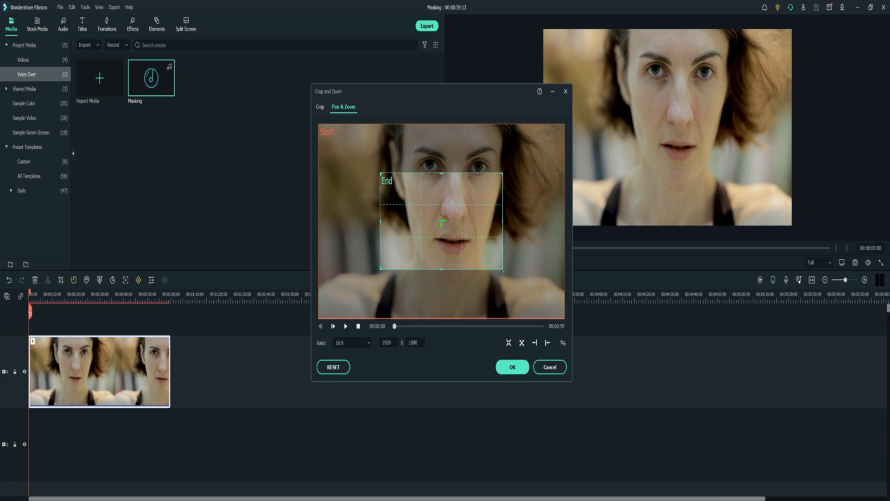
drag(503, 270, 436, 227)
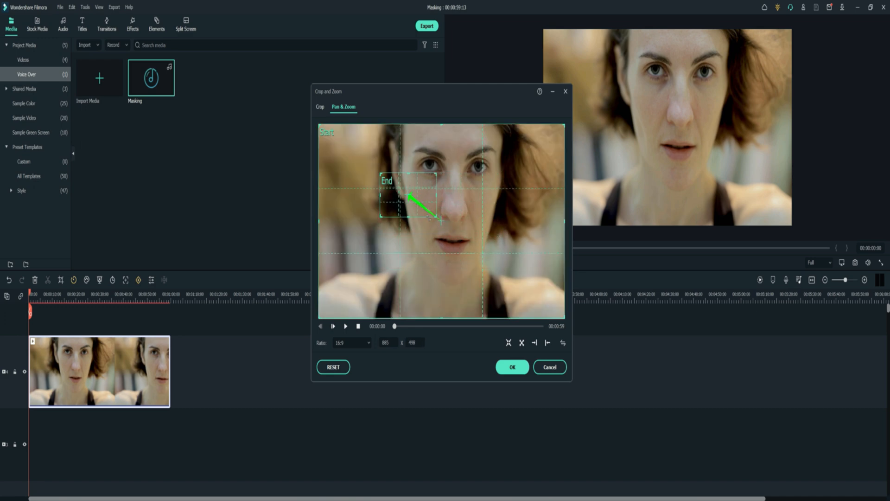
drag(429, 224, 390, 182)
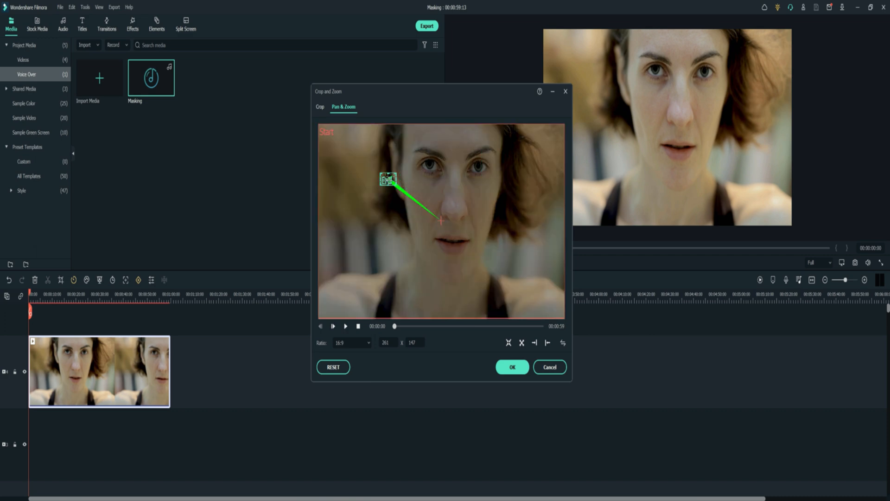
drag(388, 179, 431, 171)
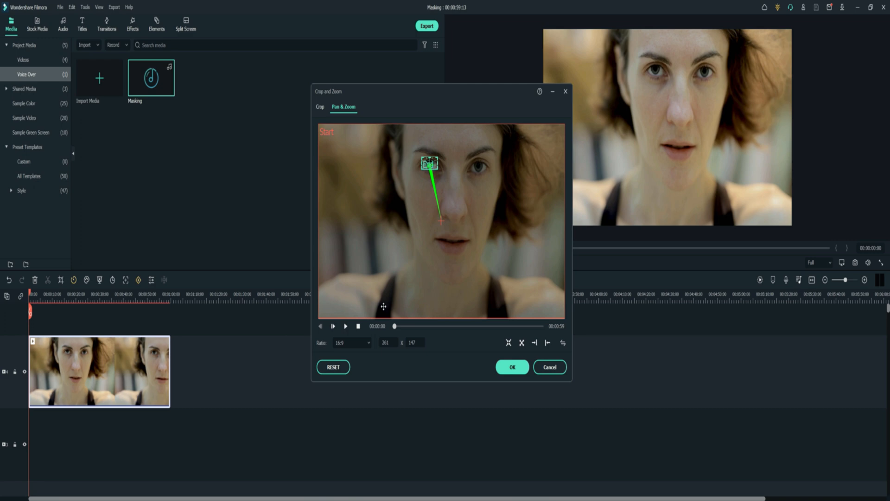
- Preview the zoom into the eye, pausing and resuming playback
click(345, 325)
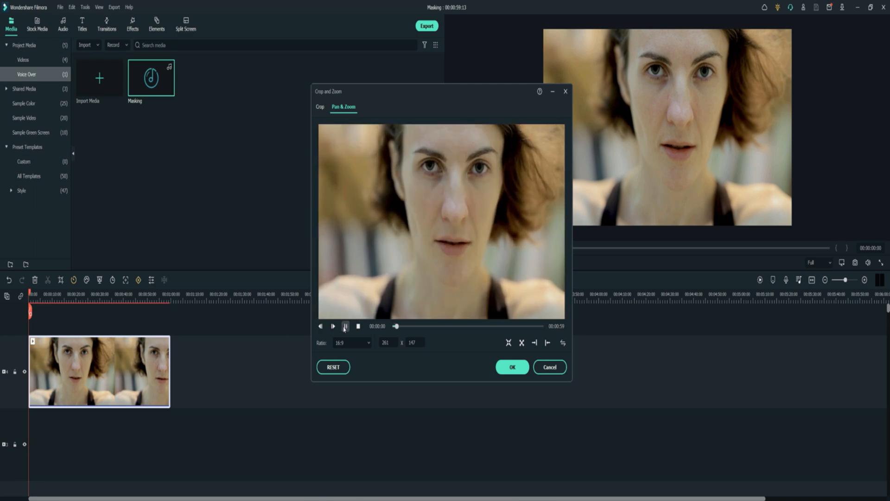
click(333, 325)
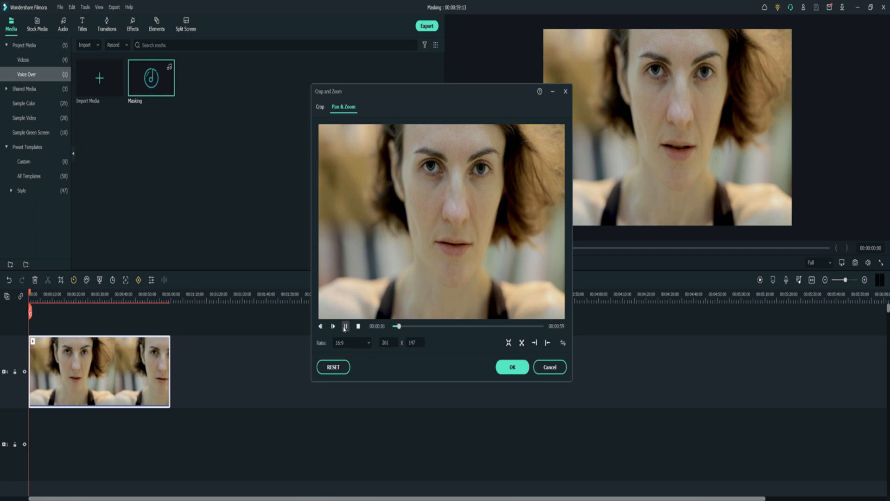
click(333, 326)
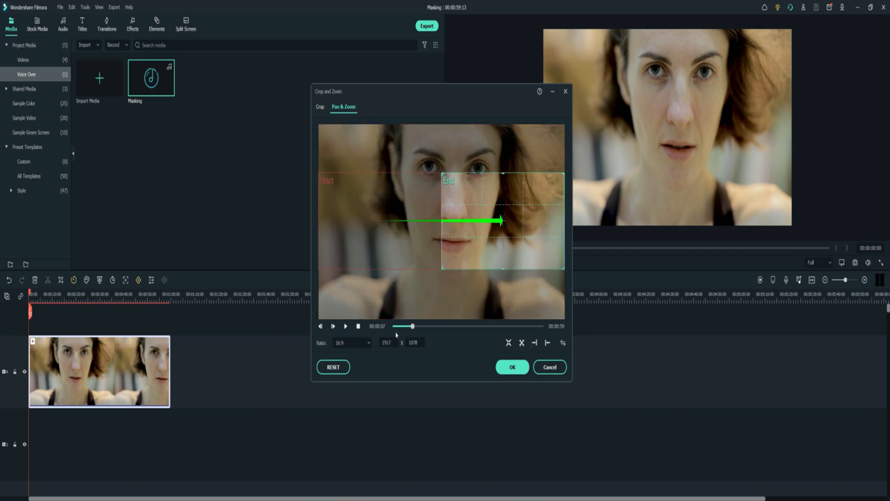
- Preview the leftward pan twice, playing and pausing the motion each time
click(345, 326)
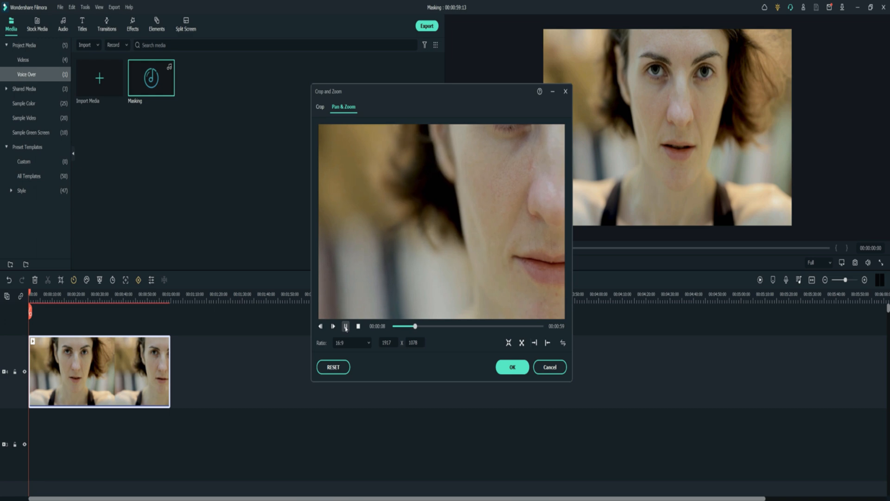
click(333, 326)
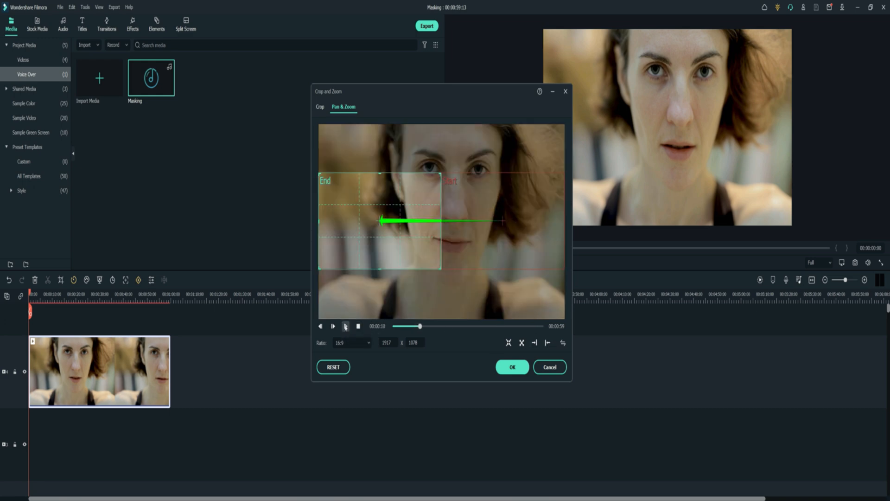
click(345, 327)
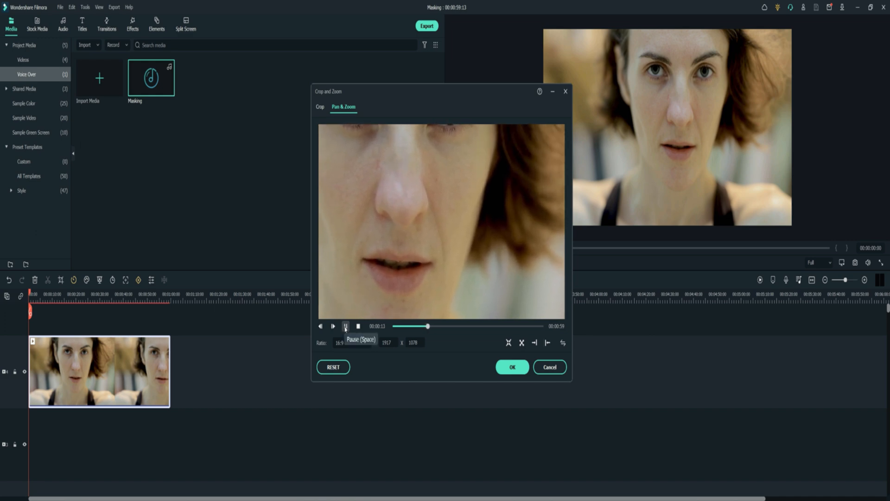
click(345, 325)
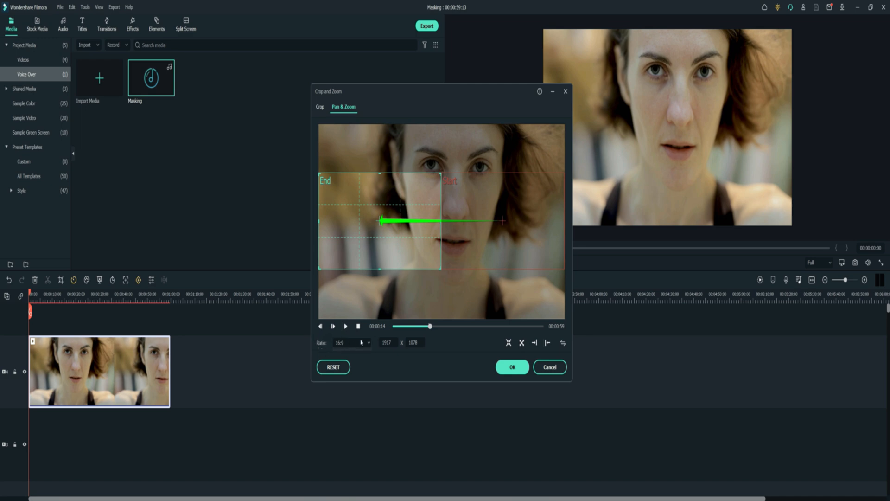
- Reset Pan & Zoom to default, close Crop and Zoom, and show the Transitions library
click(351, 342)
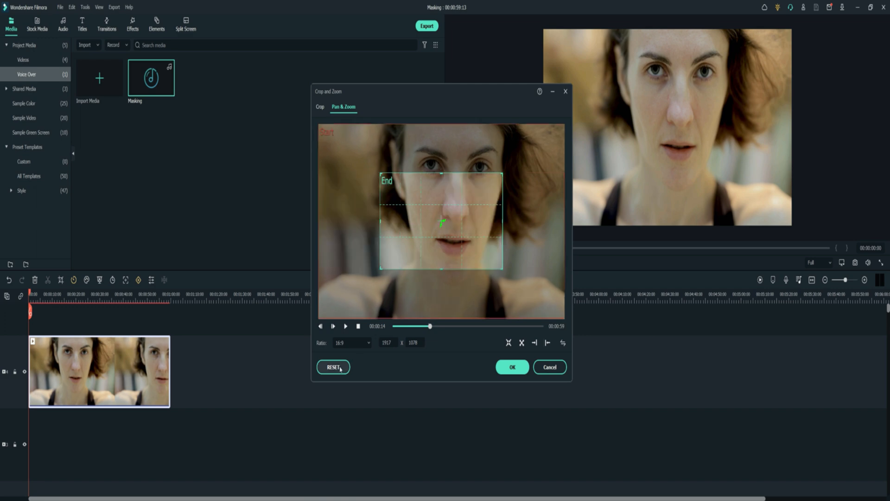
click(510, 367)
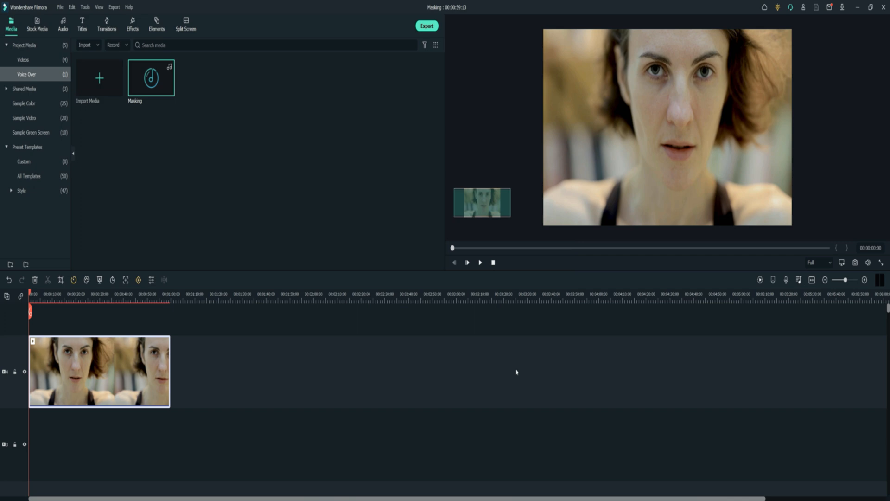
click(106, 24)
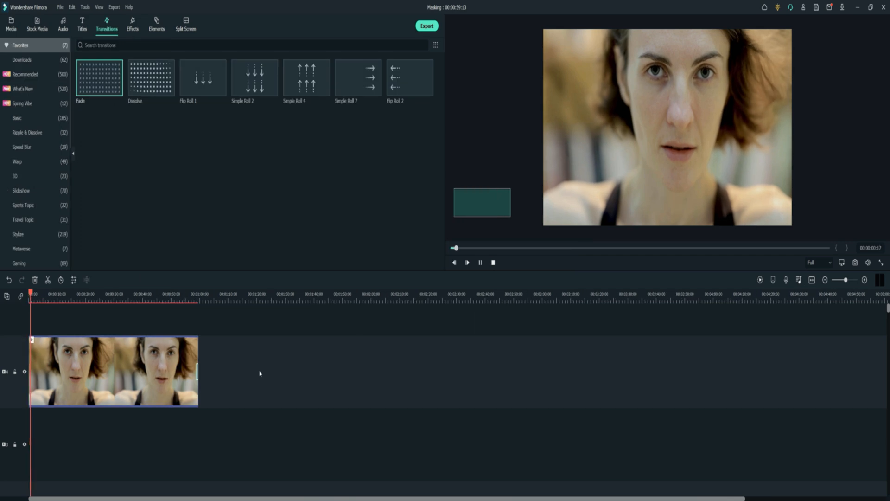